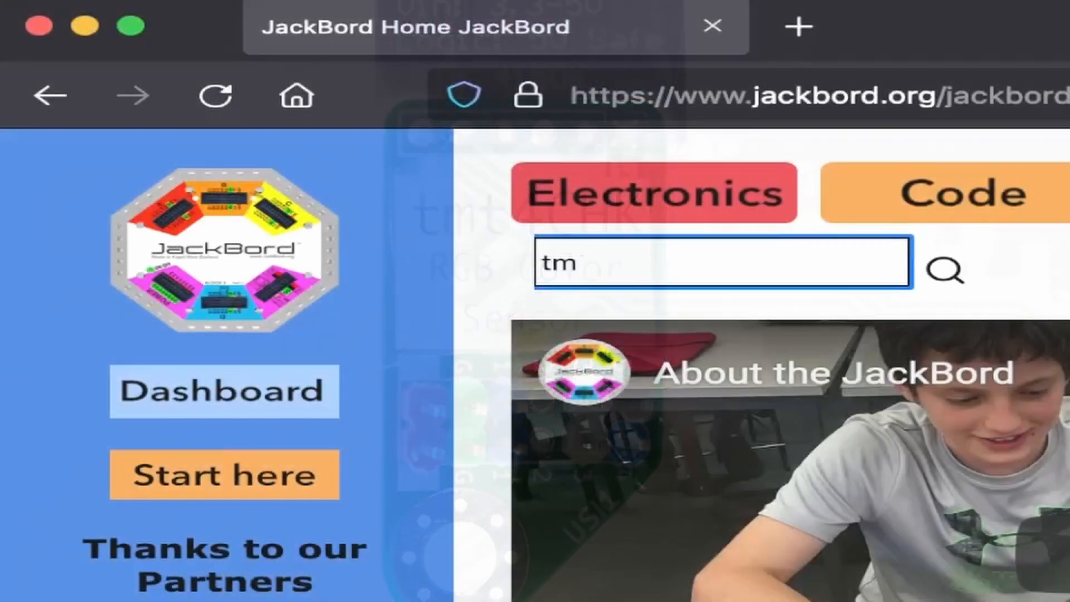
Search the JackBord site for 't4CH'
{"action": "type", "text": "t4CH"}
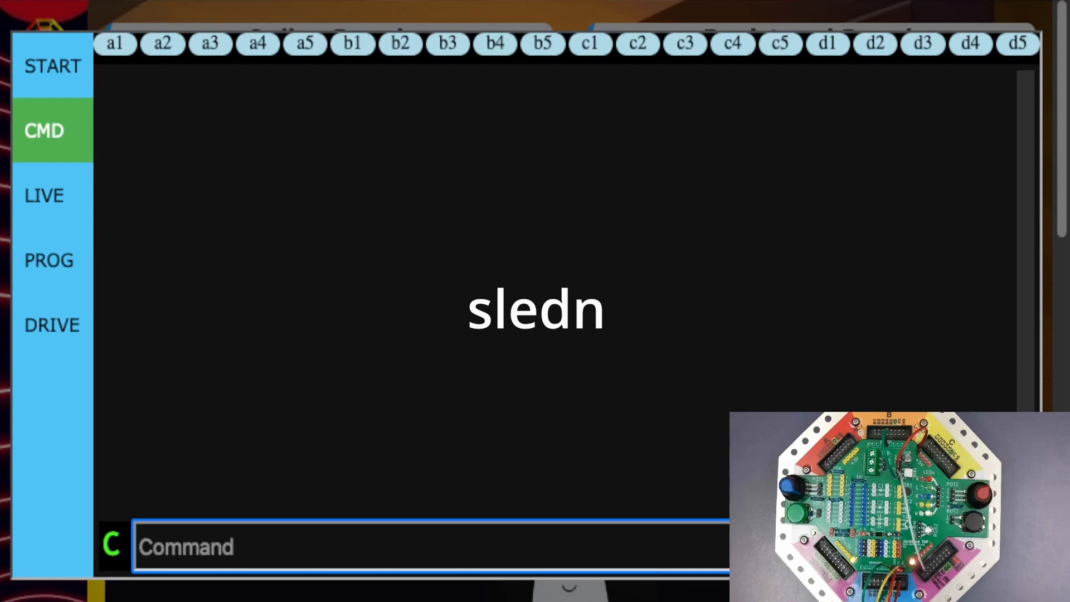
Send 'sledn 1' so the board reports total leds [1]
{"action": "type", "text": "s"}
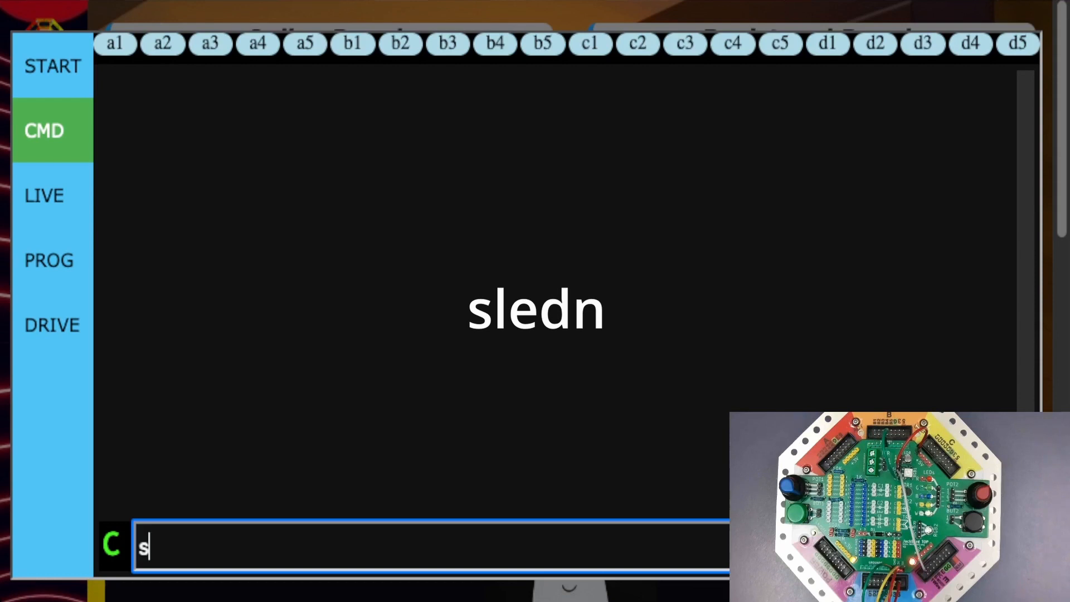
{"action": "type", "text": "ledn"}
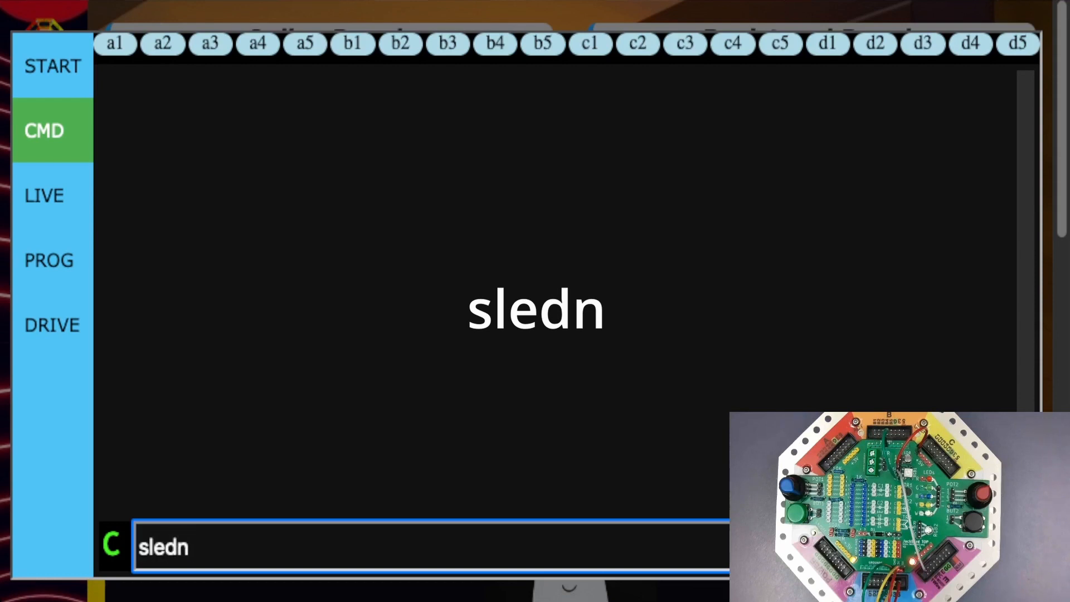
{"action": "type", "text": "1"}
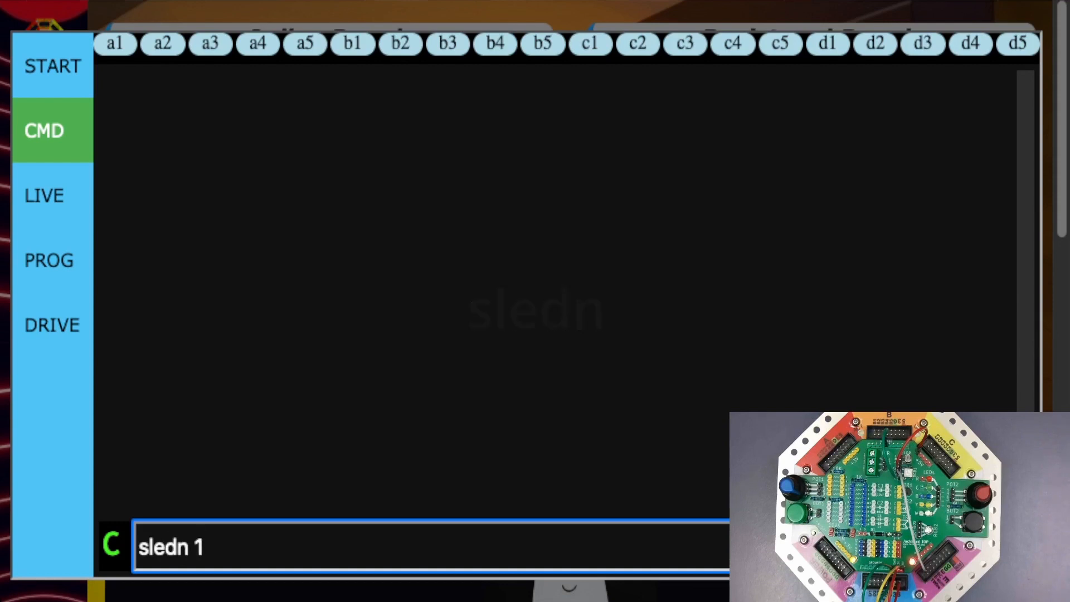
{"action": "key", "text": "Return"}
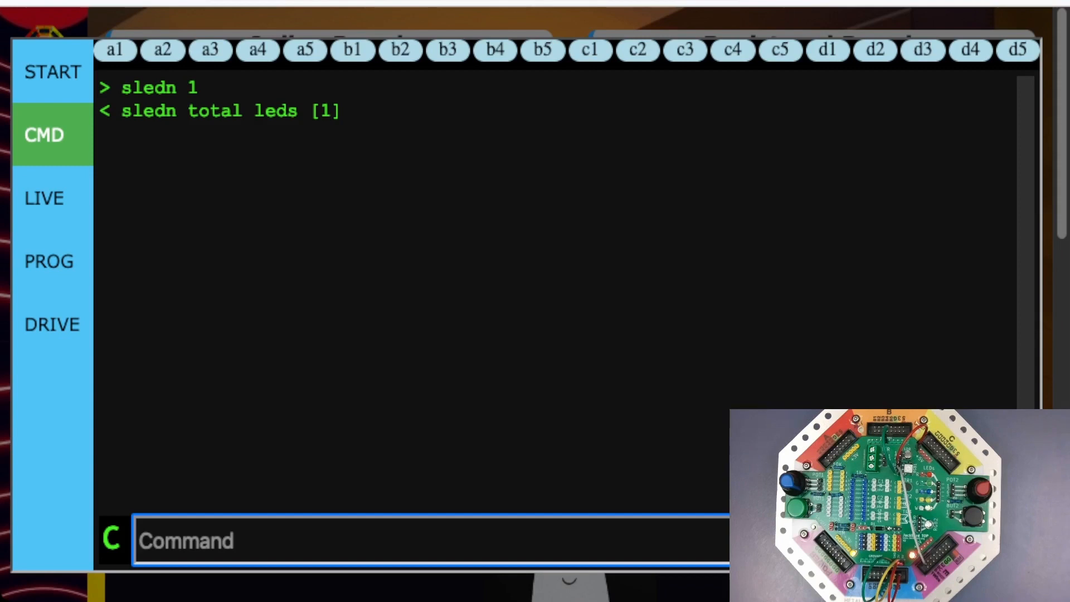
Send 'sled 1 1', 'sled 1 3' and 'sled 1 9', lighting LED 1 in colours 1, 3 and 9
{"action": "type", "text": "sl"}
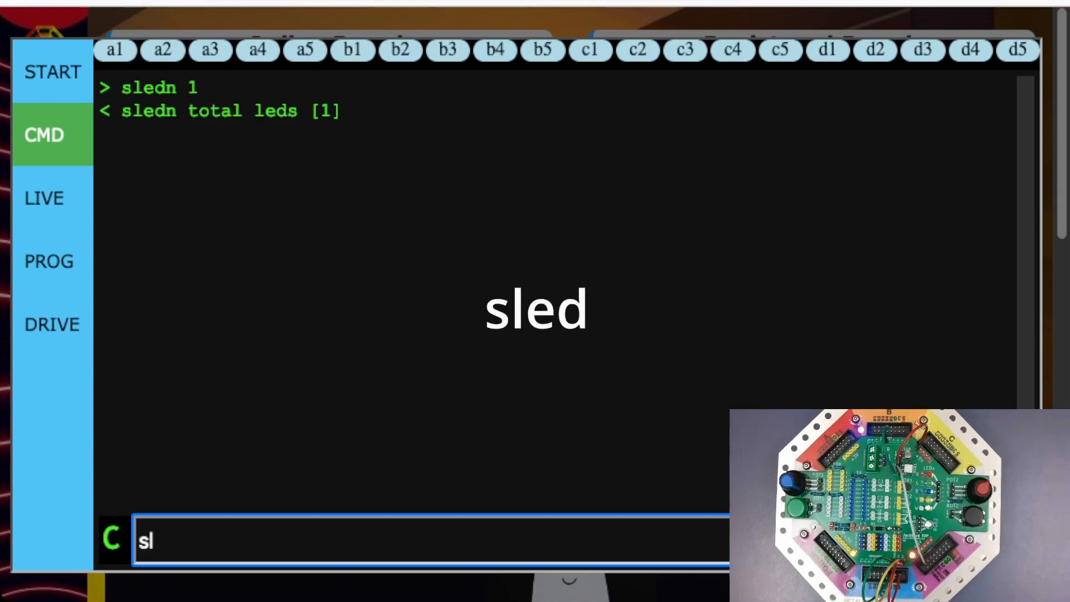
{"action": "type", "text": "ed"}
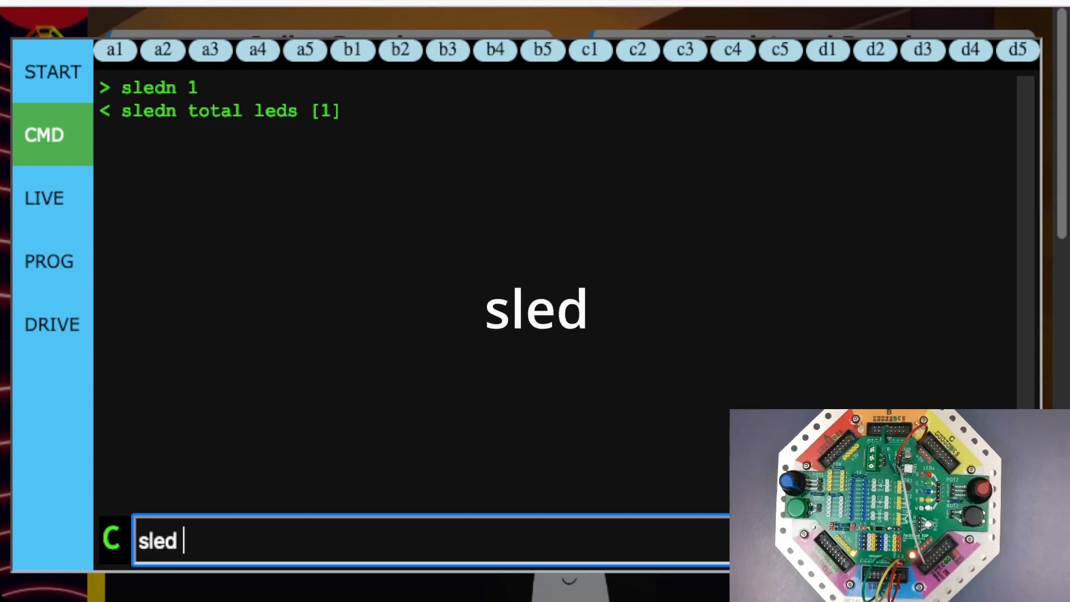
{"action": "type", "text": "1"}
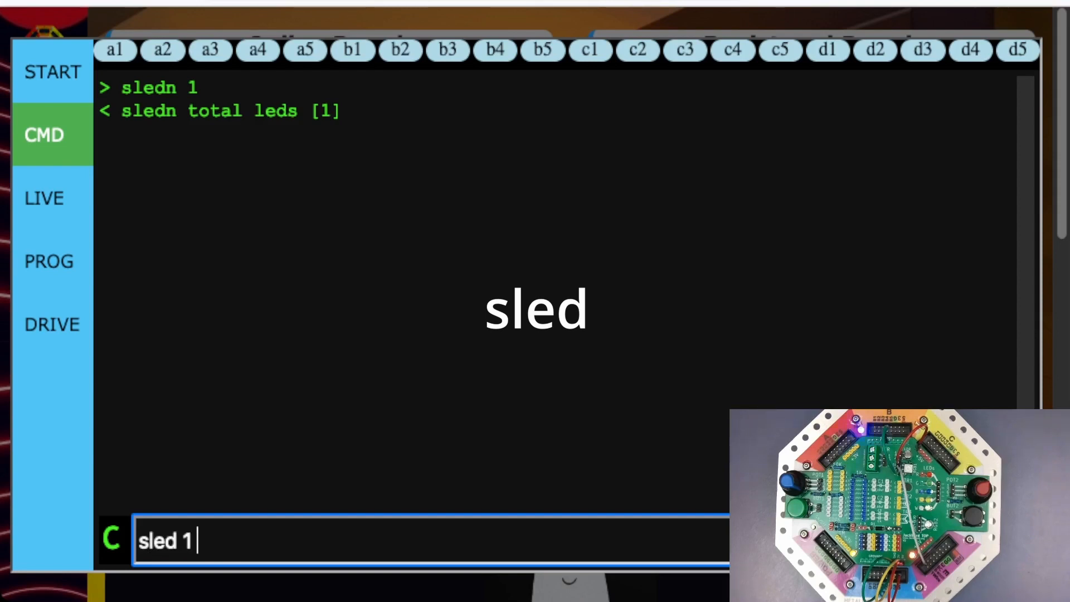
{"action": "type", "text": "1"}
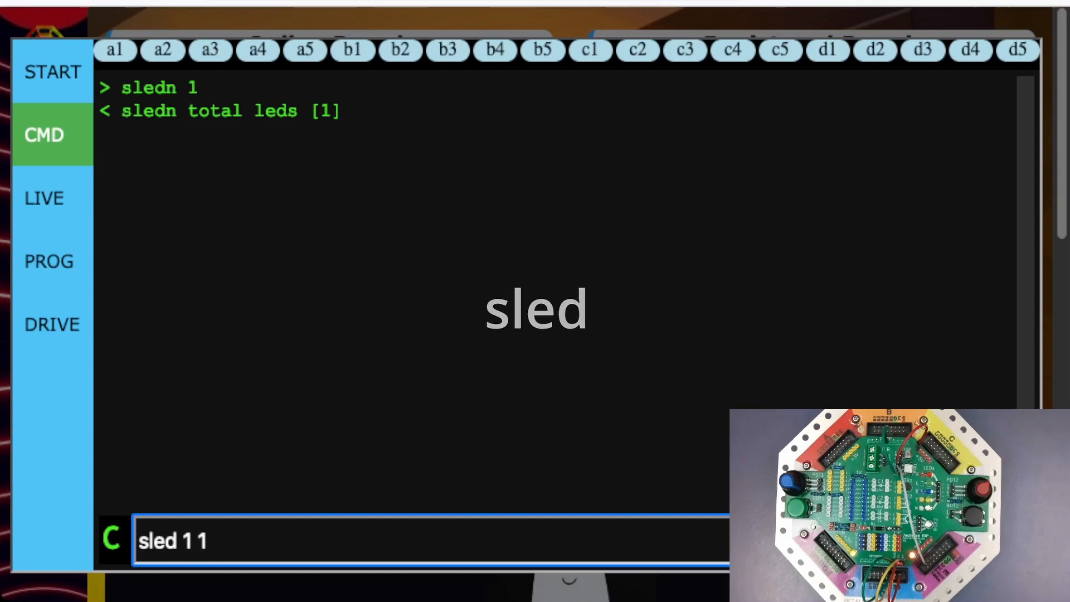
{"action": "key", "text": "Return"}
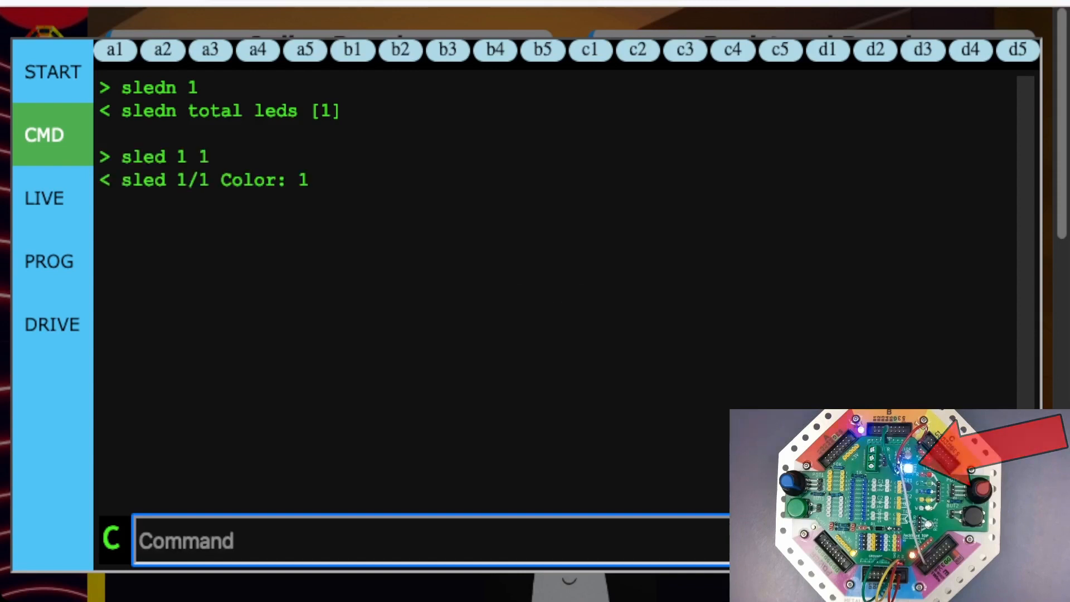
{"action": "type", "text": "sled 1"}
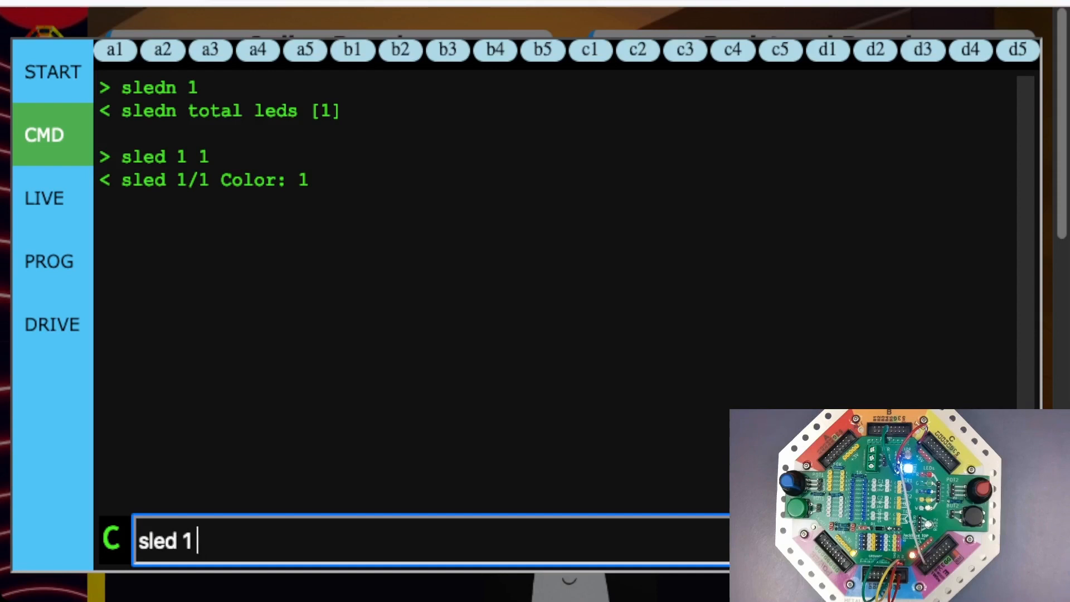
{"action": "type", "text": "3"}
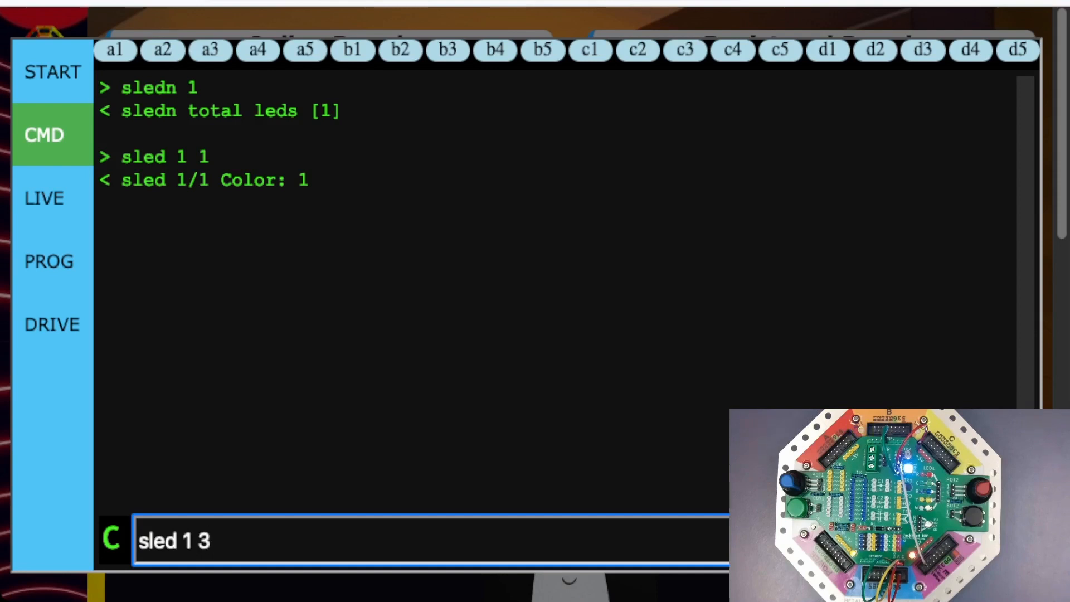
{"action": "key", "text": "Return"}
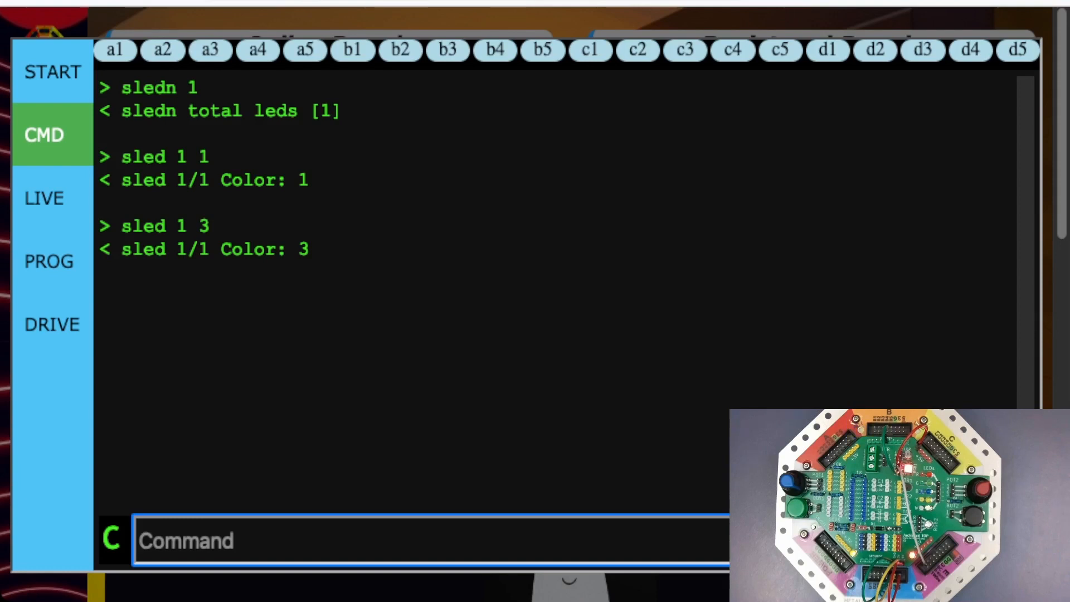
{"action": "type", "text": "sled 1"}
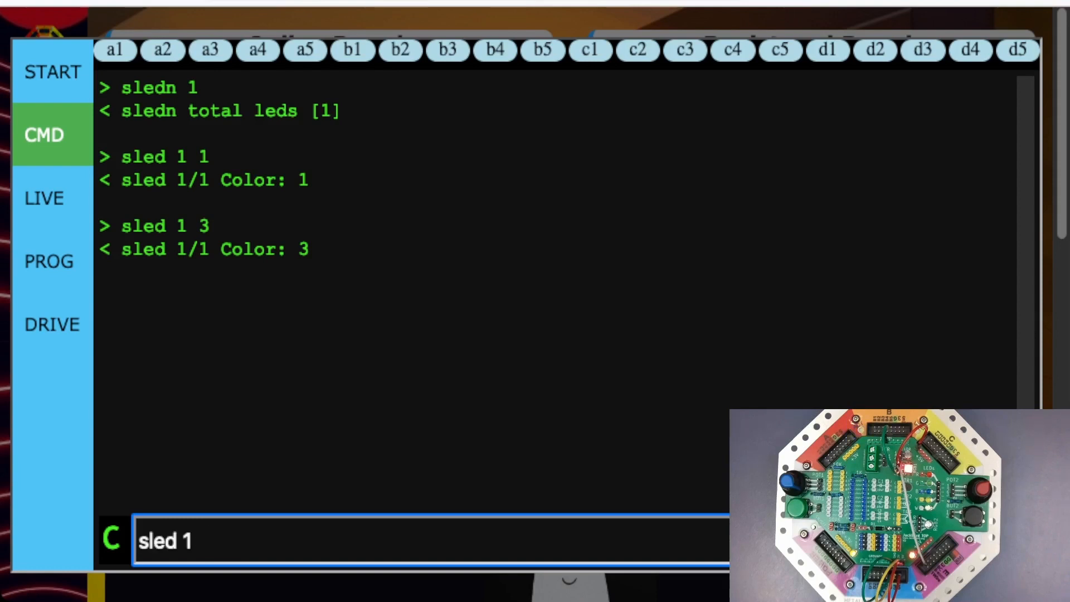
{"action": "key", "text": "Return"}
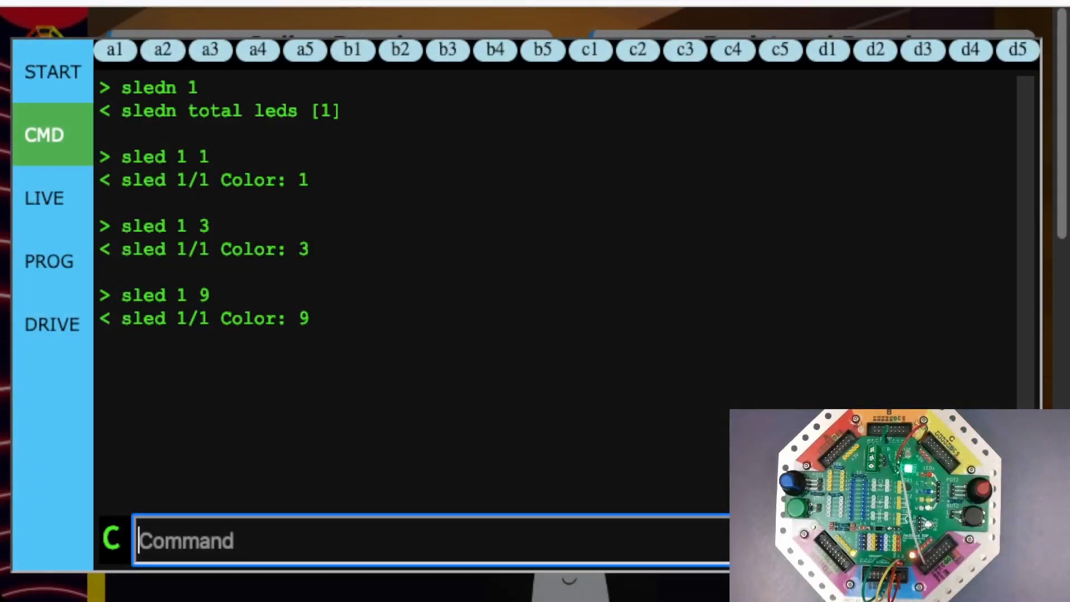
Send 'sledoff' to switch the smart LED off
{"action": "type", "text": "sl"}
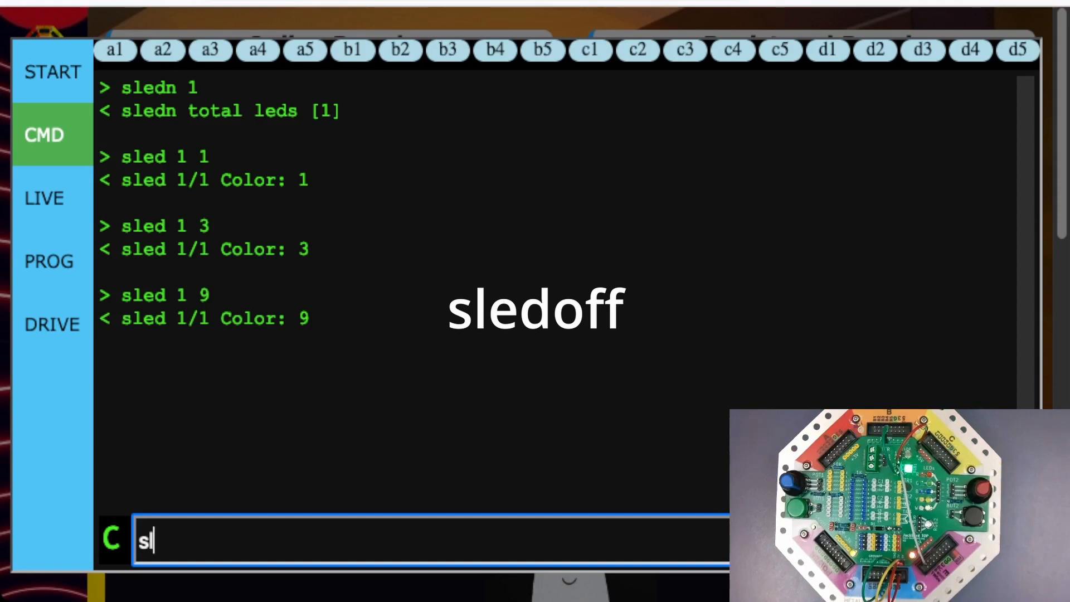
{"action": "key", "text": "Return"}
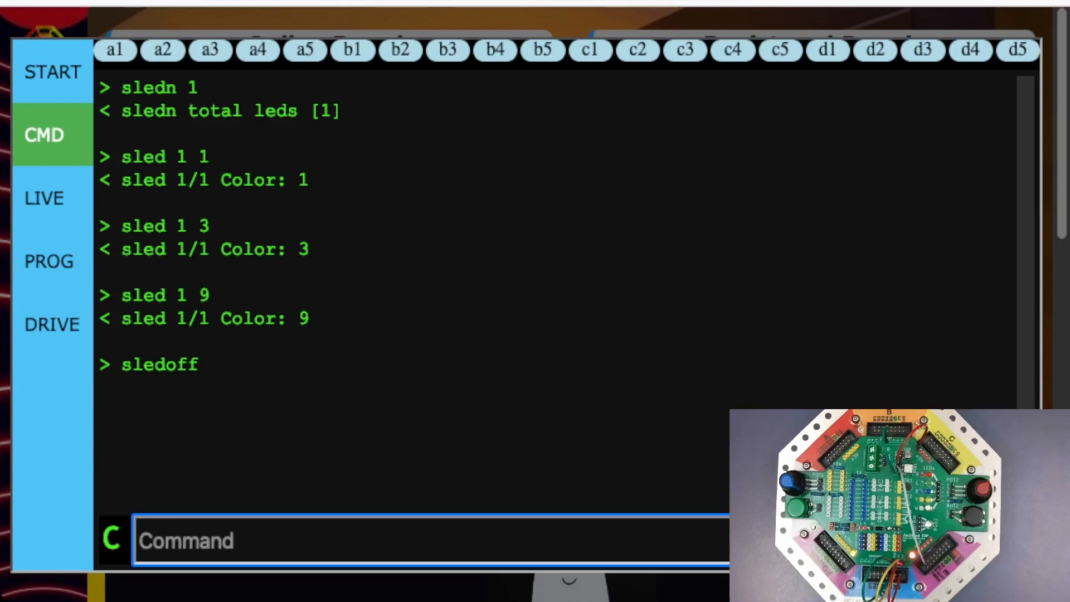
{"action": "left_click", "coordinate": [430, 541]}
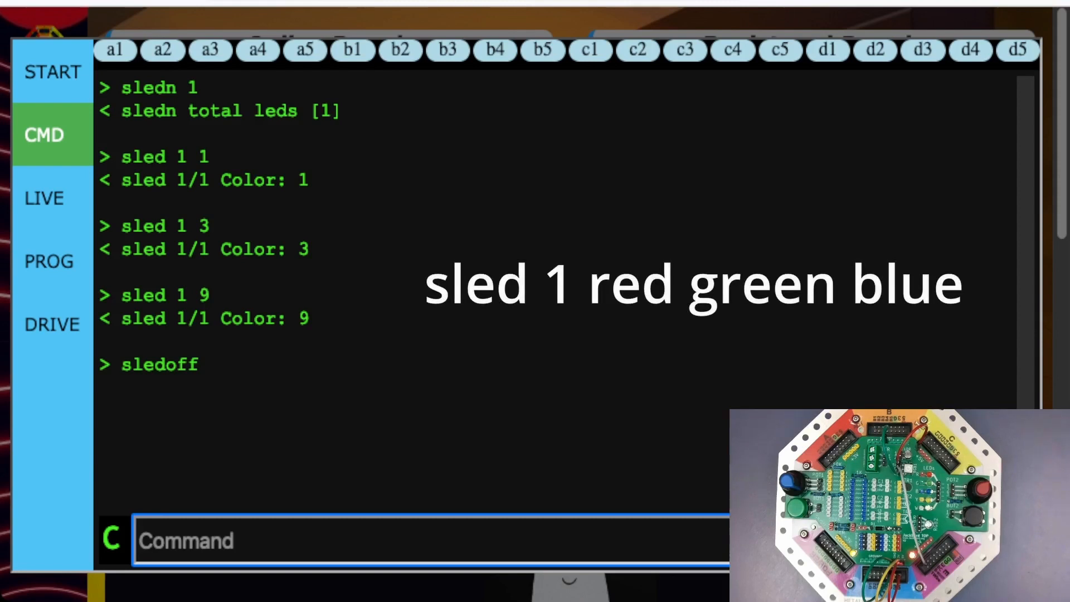
Send 'sled 1 255 0 0' to light LED 1 pure red, r[255] g[0] b[0]
{"action": "type", "text": "sl"}
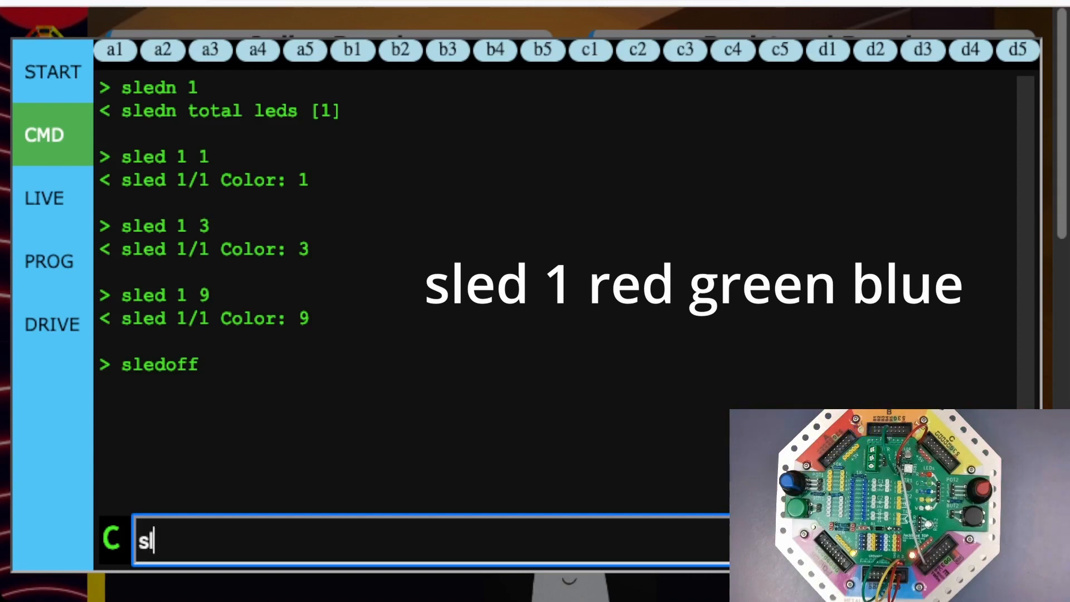
{"action": "type", "text": "ed 1"}
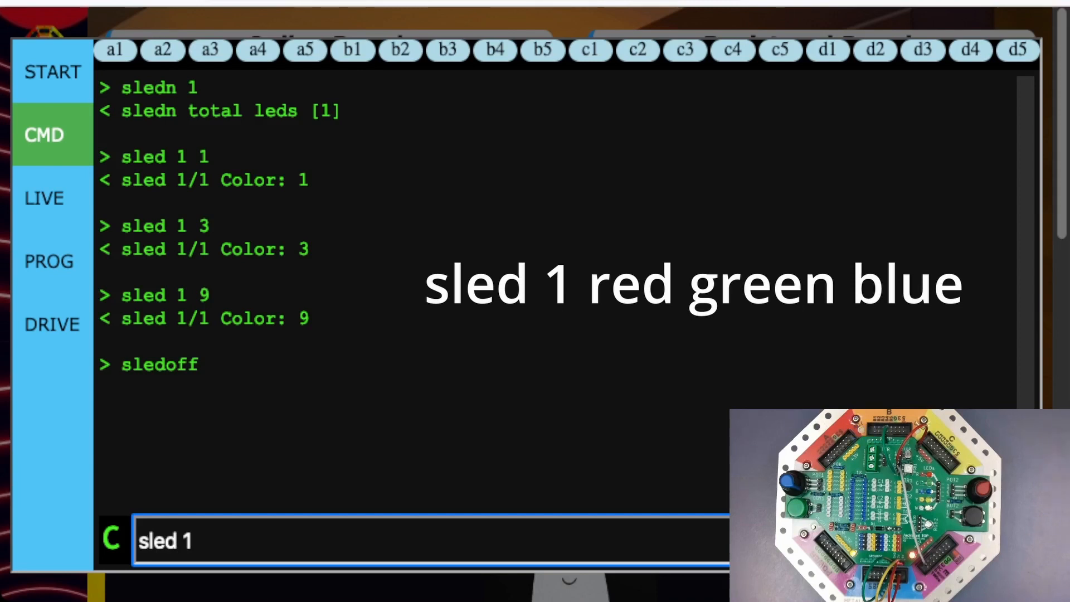
{"action": "type", "text": "25"}
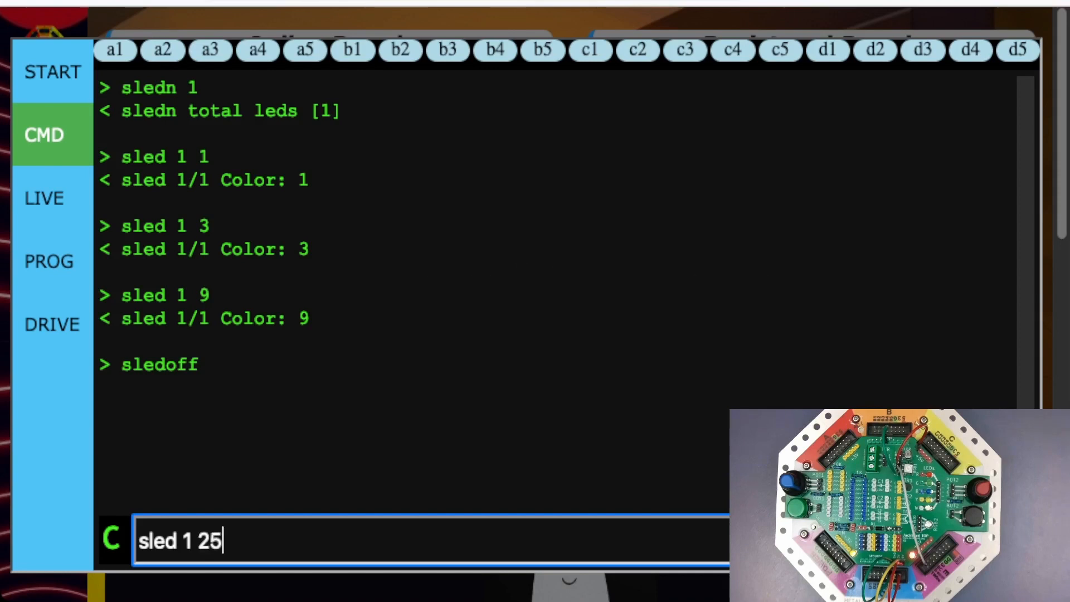
{"action": "type", "text": "5 0"}
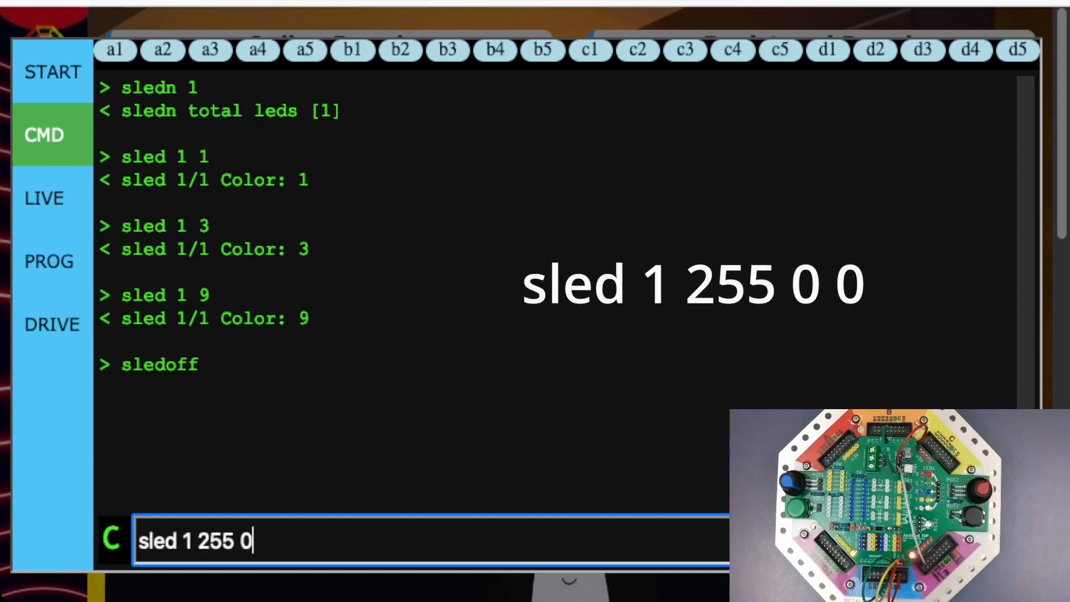
{"action": "type", "text": "0"}
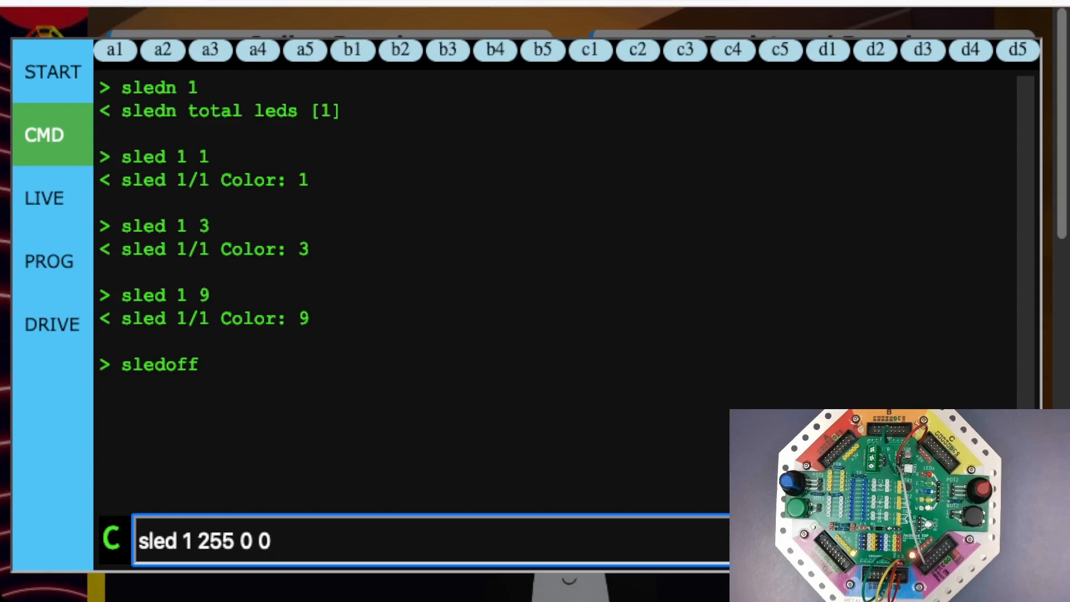
{"action": "key", "text": "Return"}
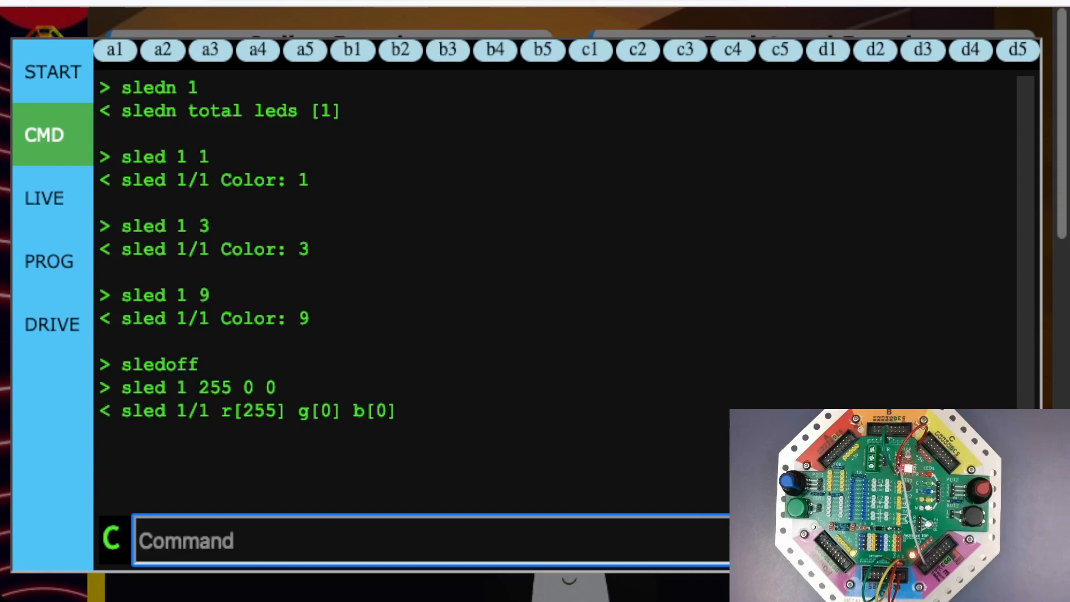
Send 'sled 1 0 255 0' to turn LED 1 pure green, r[0] g[255] b[0]
{"action": "left_click", "coordinate": [431, 541]}
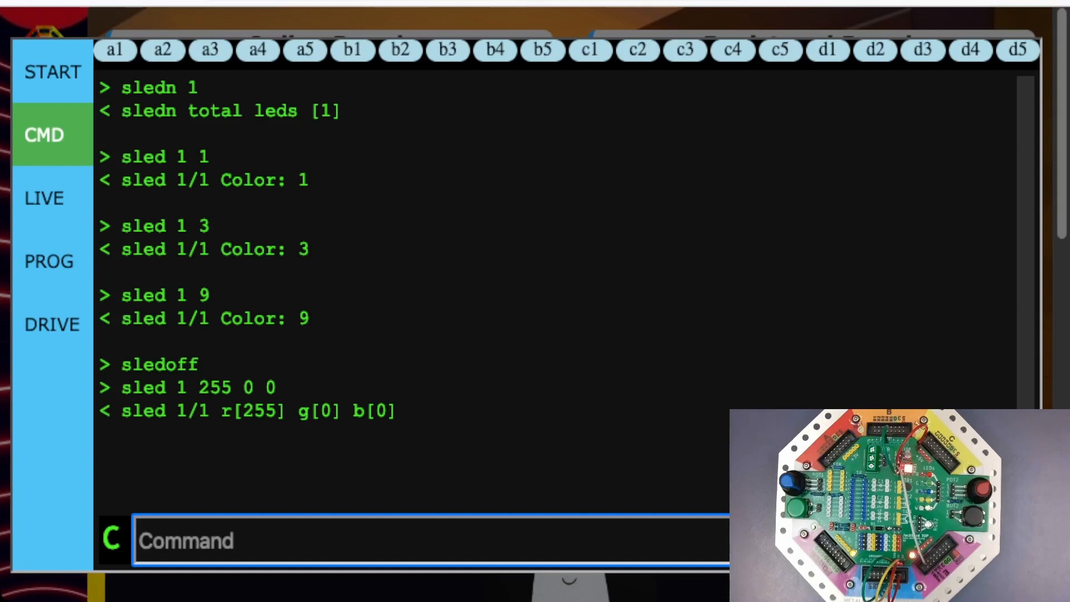
{"action": "type", "text": "sled 1 255 0"}
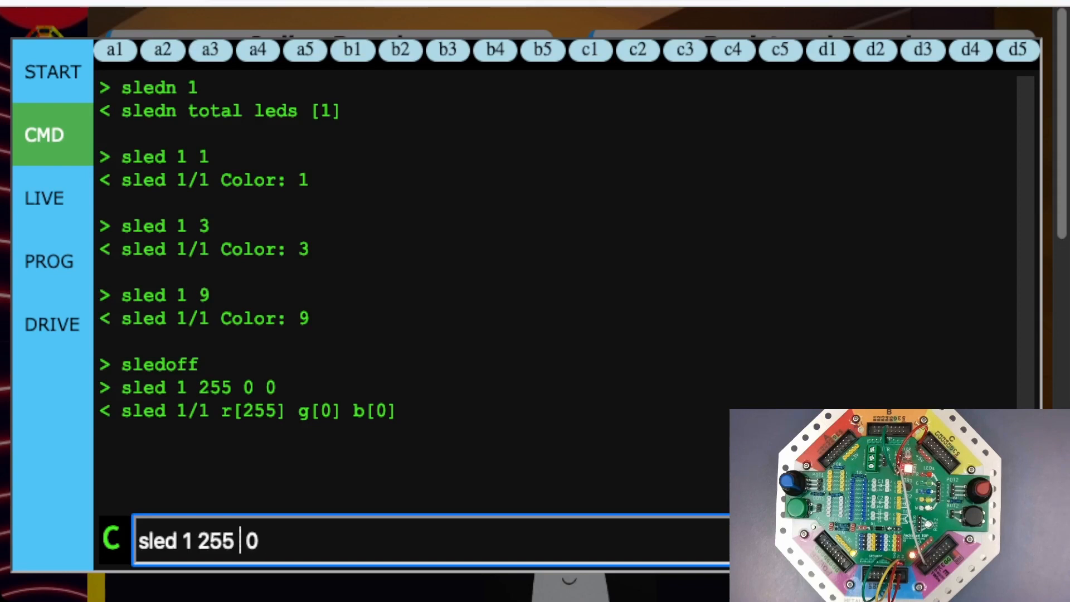
{"action": "type", "text": "sled 1 0 0"}
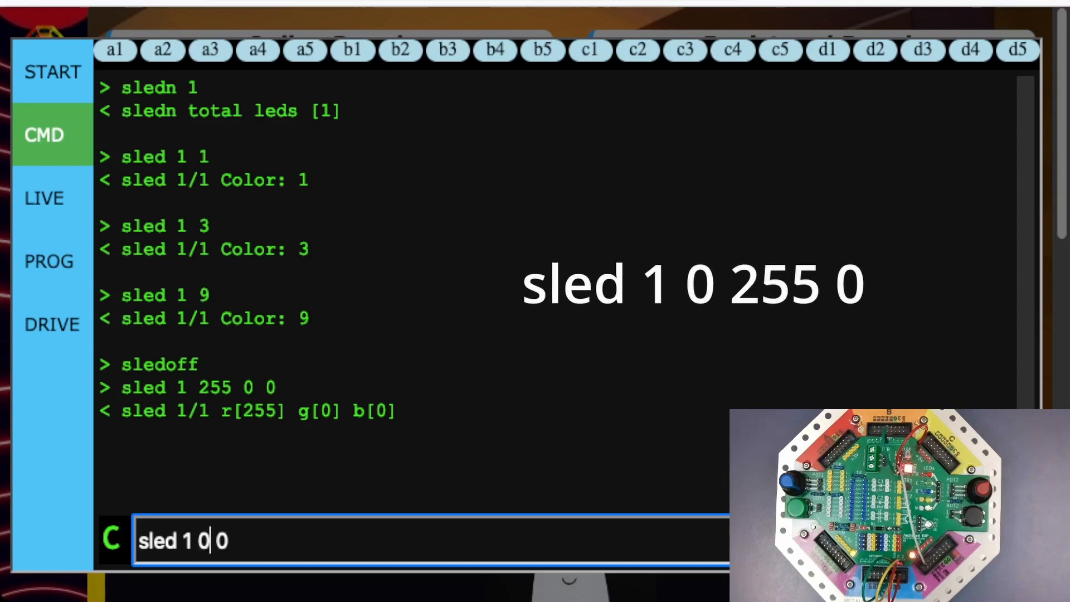
{"action": "type", "text": "255"}
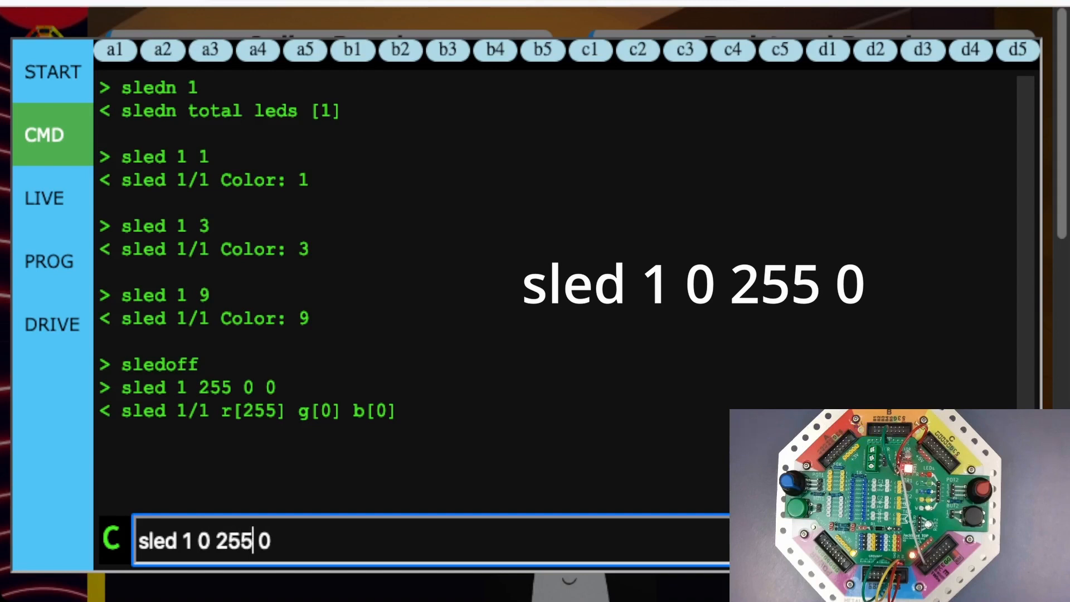
{"action": "key", "text": "Return"}
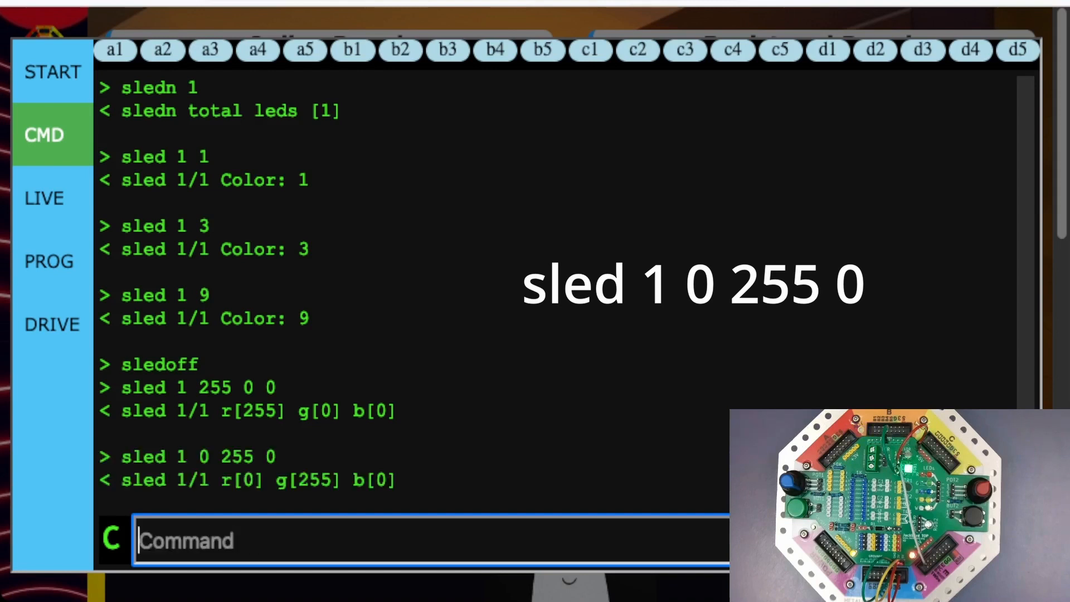
Send 'sled 1 0 0 255' to turn LED 1 pure blue
{"action": "type", "text": "sled 1 0 255"}
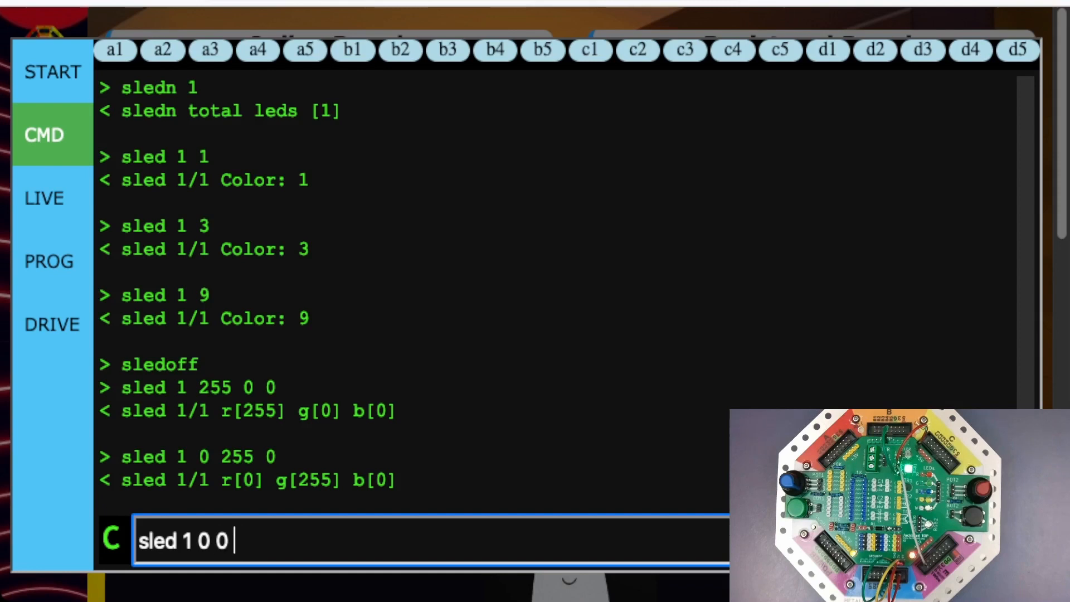
{"action": "type", "text": "255"}
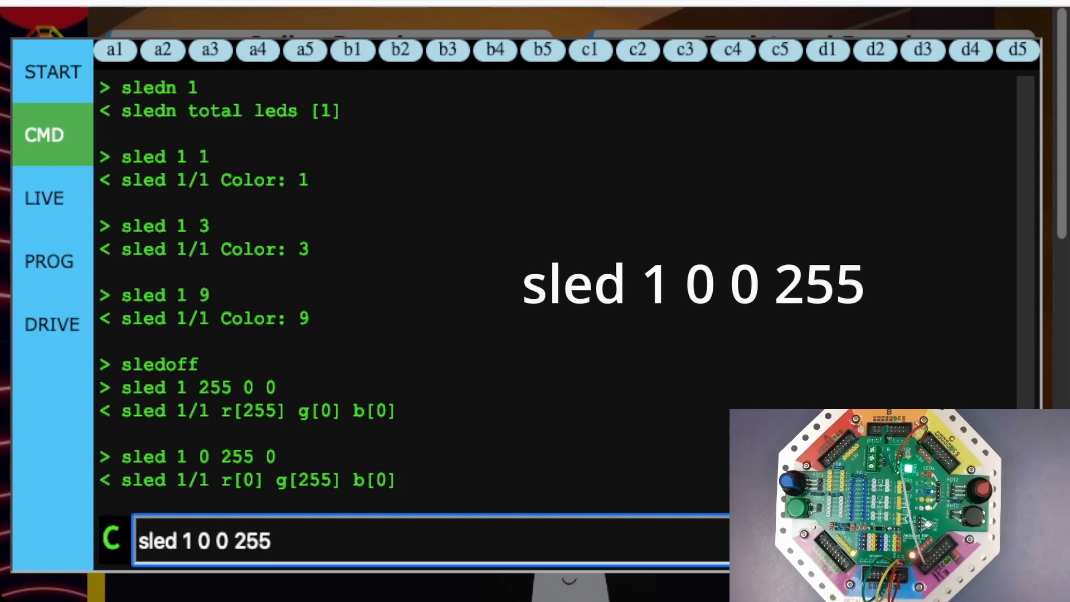
{"action": "key", "text": "Return"}
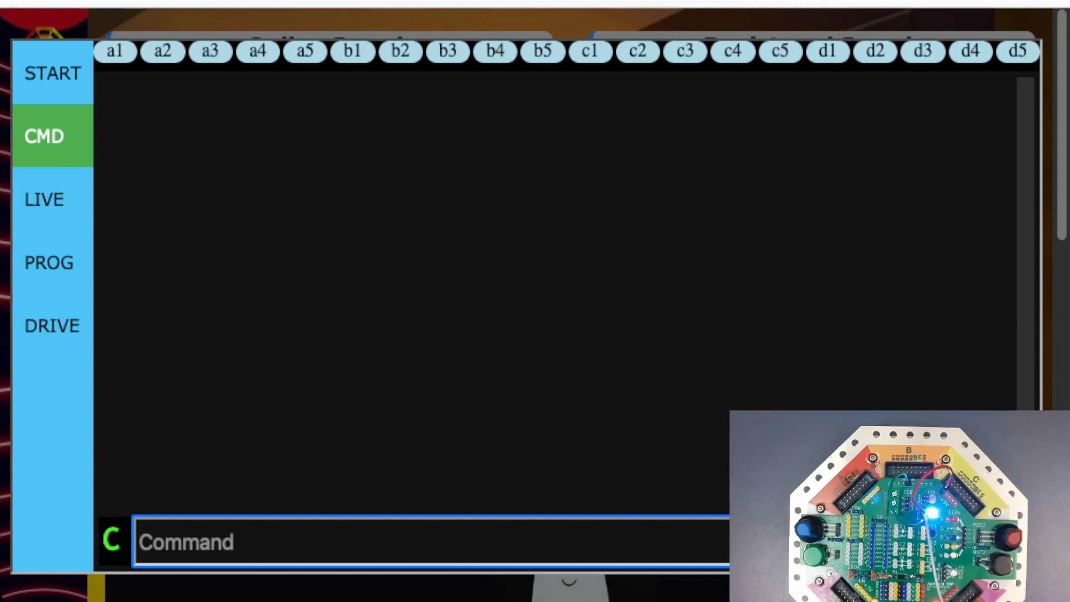
Send 'sledb 10' to dim the LED to brightness 10
{"action": "type", "text": "sledb"}
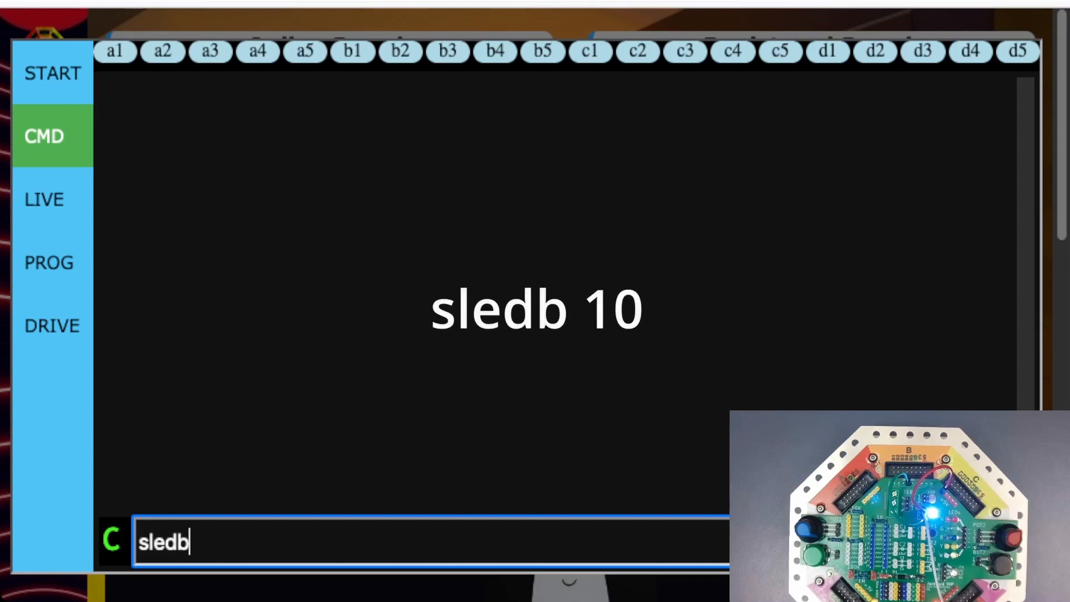
{"action": "key", "text": "Return"}
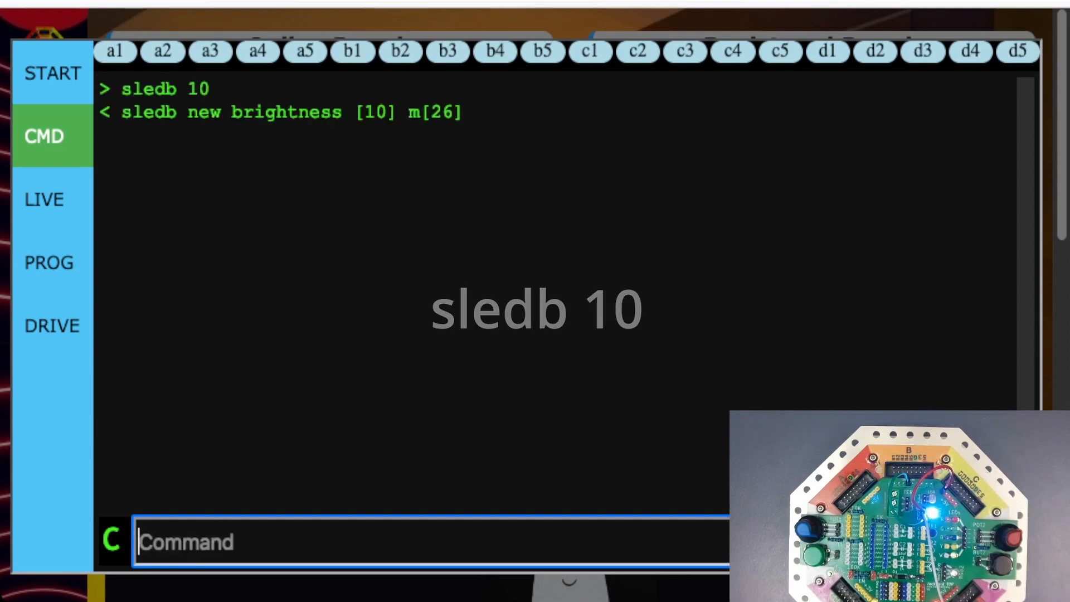